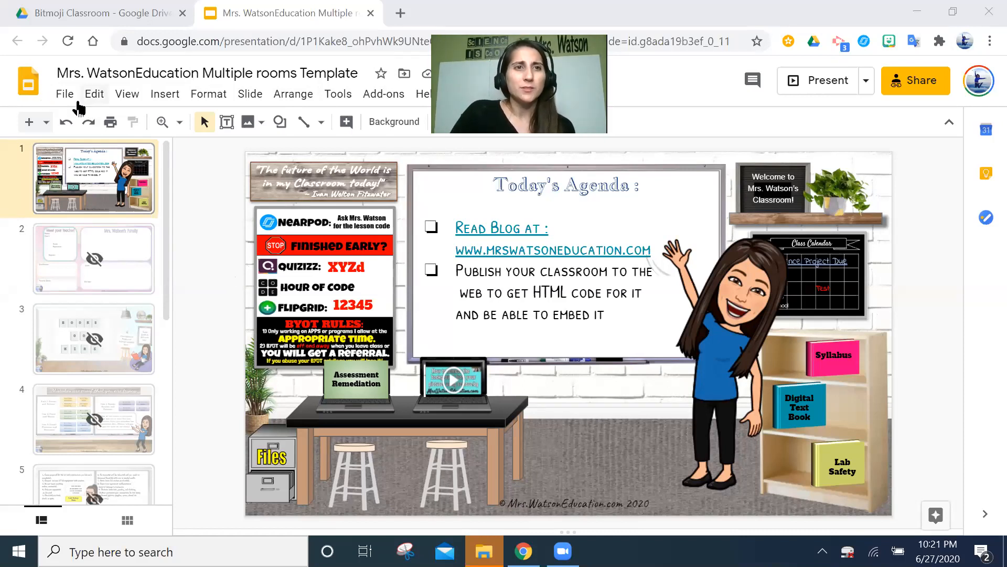
- Bring up the File menu actions for the classroom template
click(65, 94)
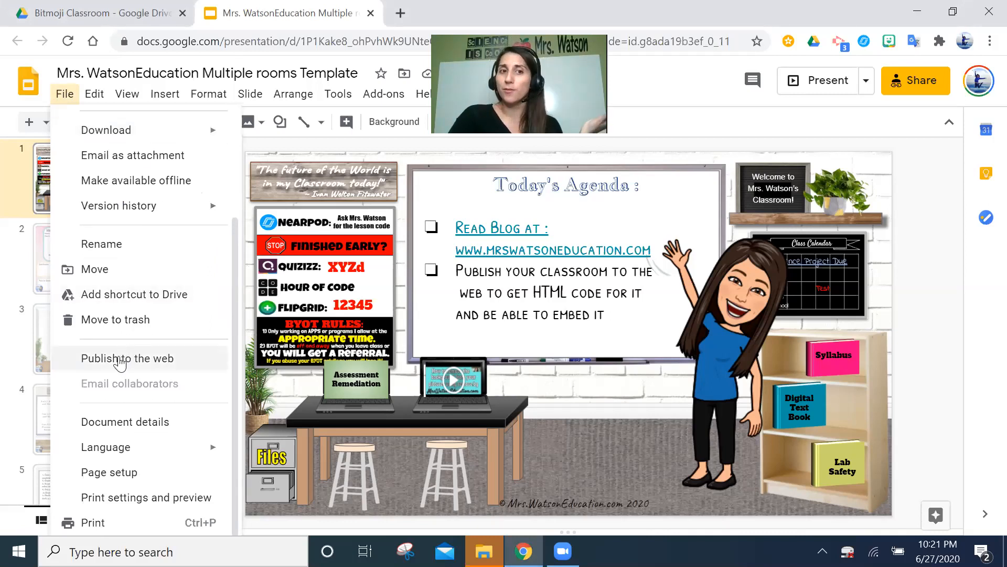
click(127, 358)
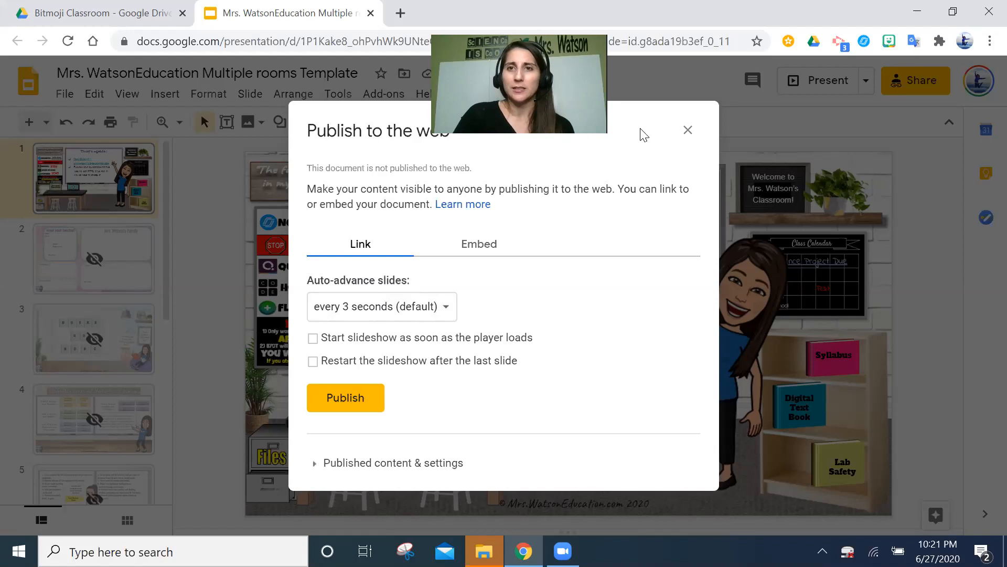
click(688, 130)
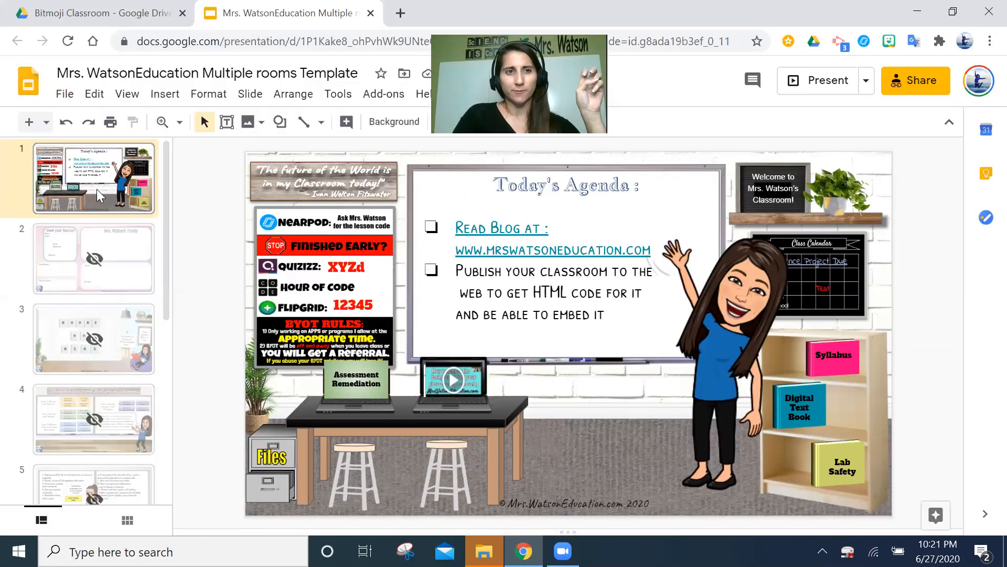
scroll(down, 3)
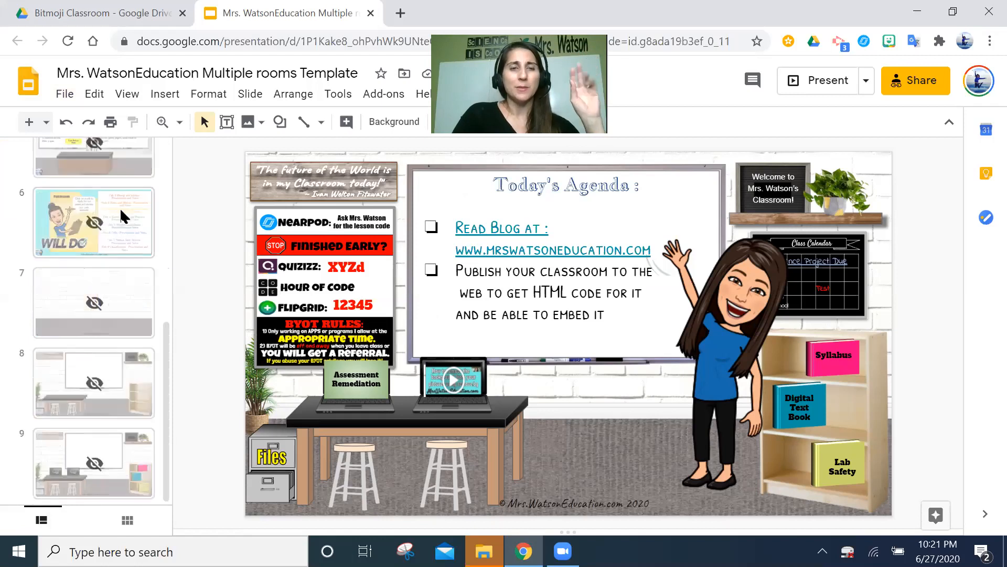
- Review the Meet your teacher and Mistakes are proof slides, then reach the File actions again
click(250, 94)
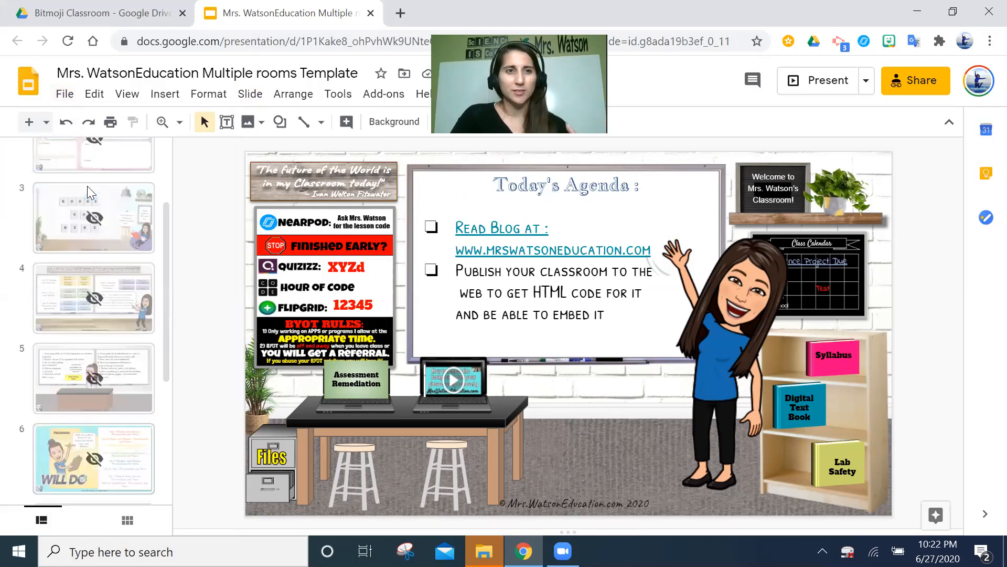
click(64, 94)
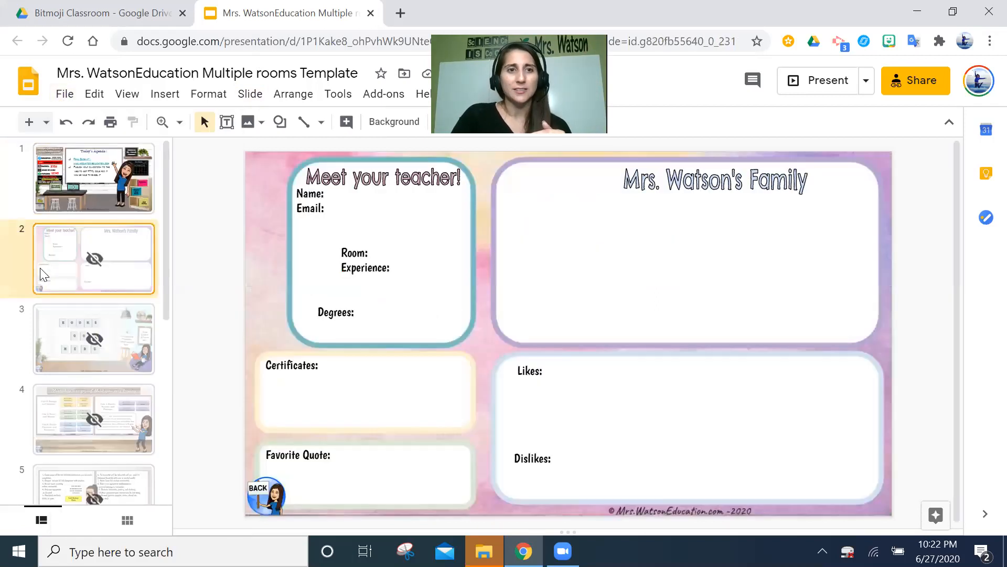
click(93, 339)
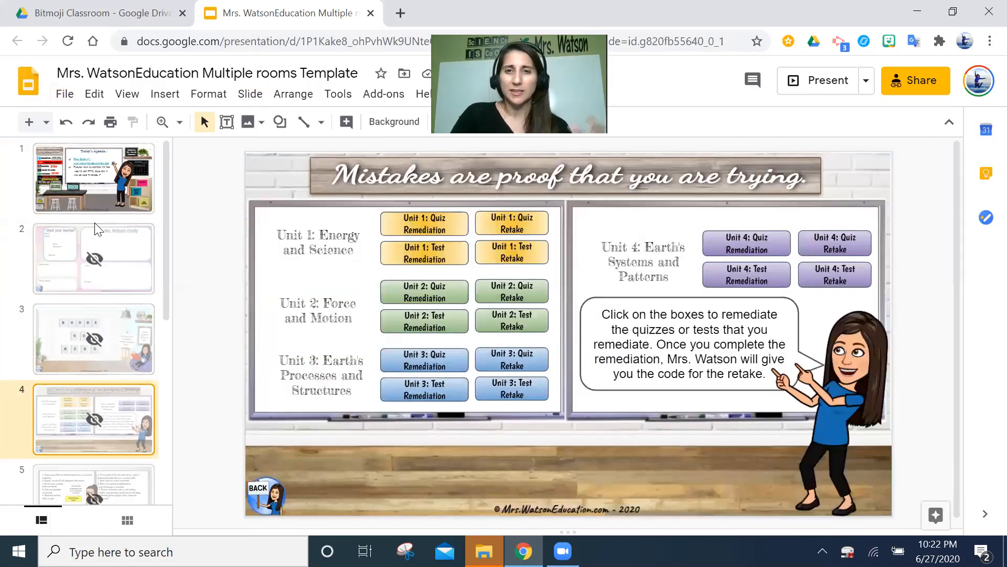
click(64, 94)
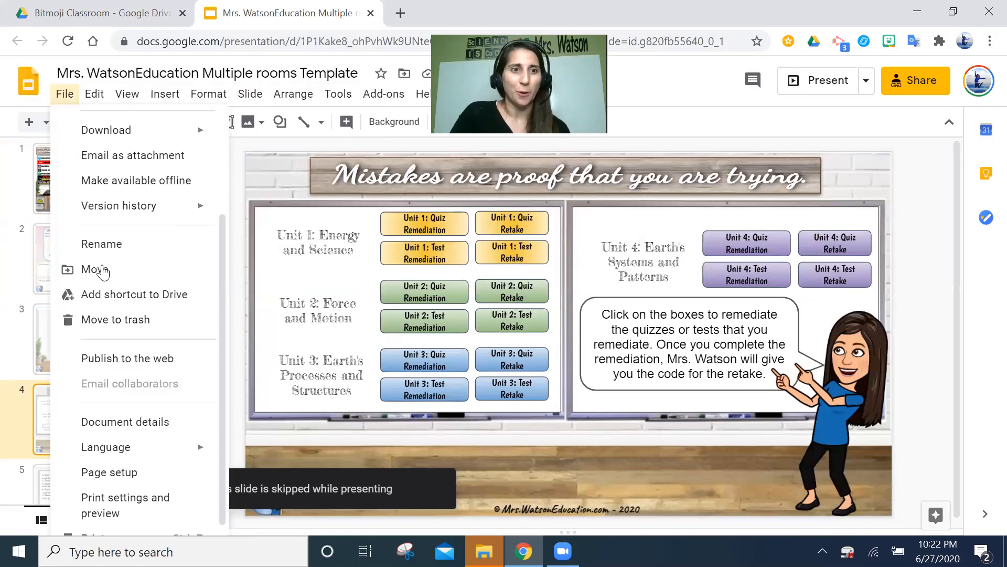
- In Publish to the web, set auto-advance slides to every minute
click(127, 358)
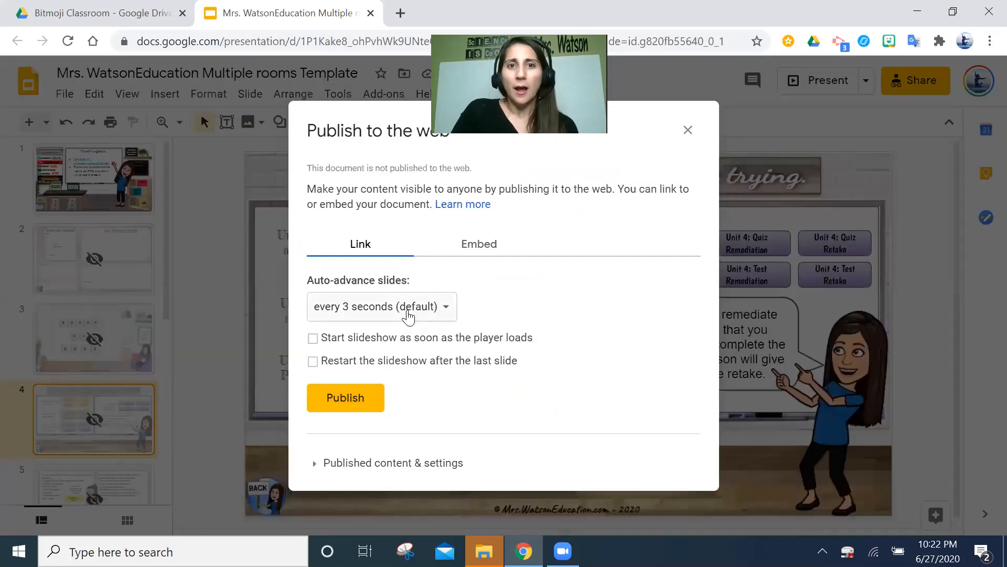
click(382, 307)
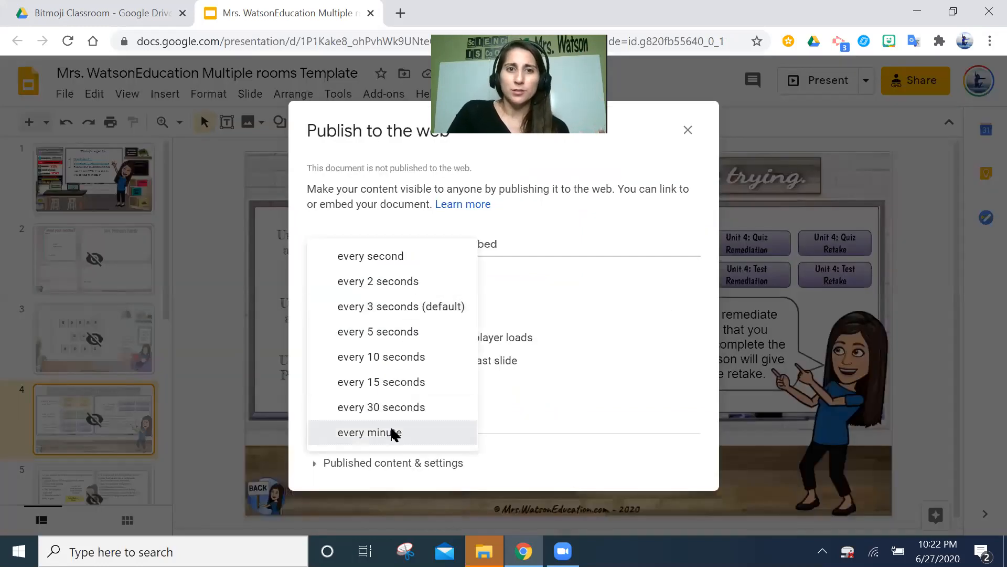
click(382, 432)
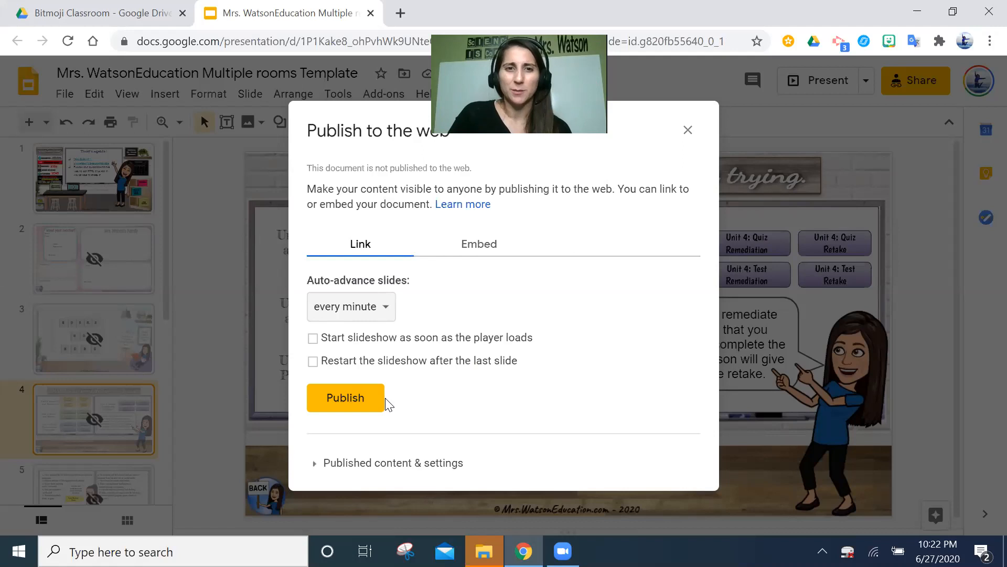
mouse_move(367, 351)
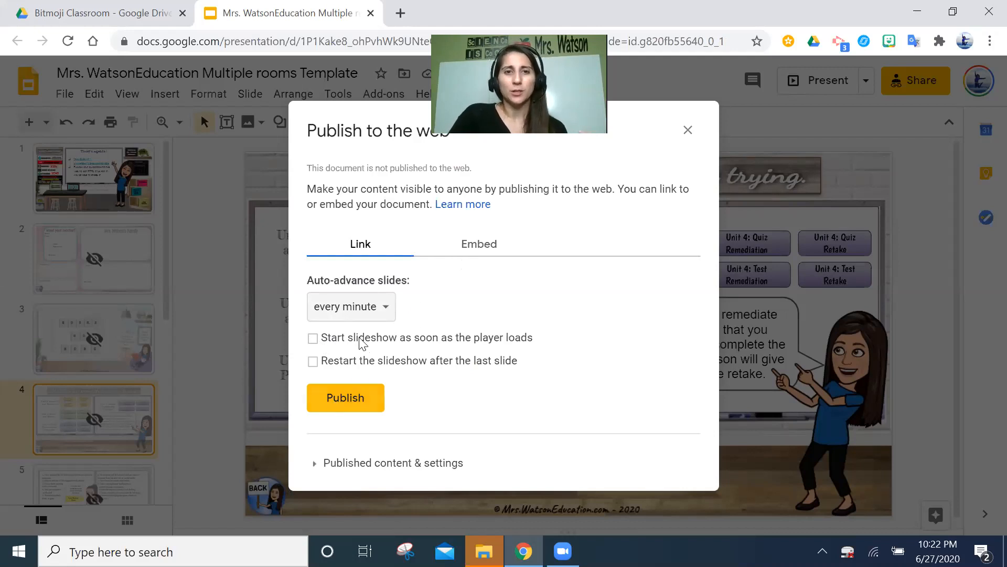
- Publish the presentation and confirm, generating the shareable link
click(345, 397)
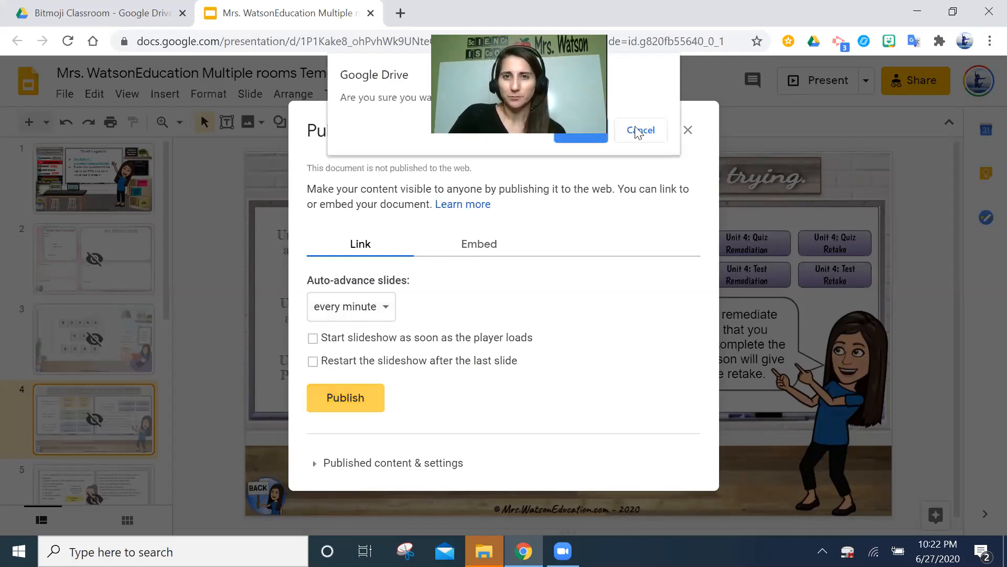
click(580, 136)
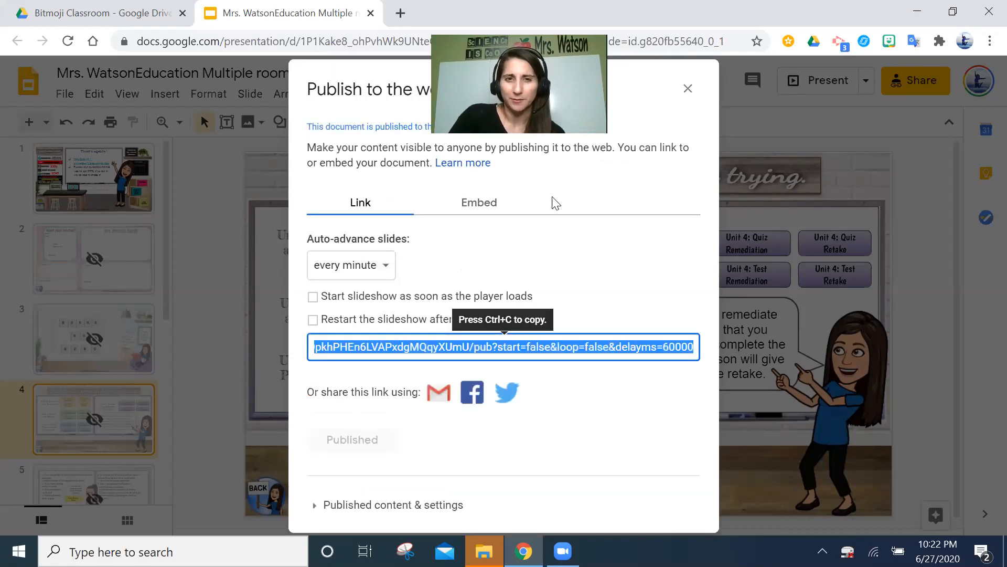
mouse_move(431, 284)
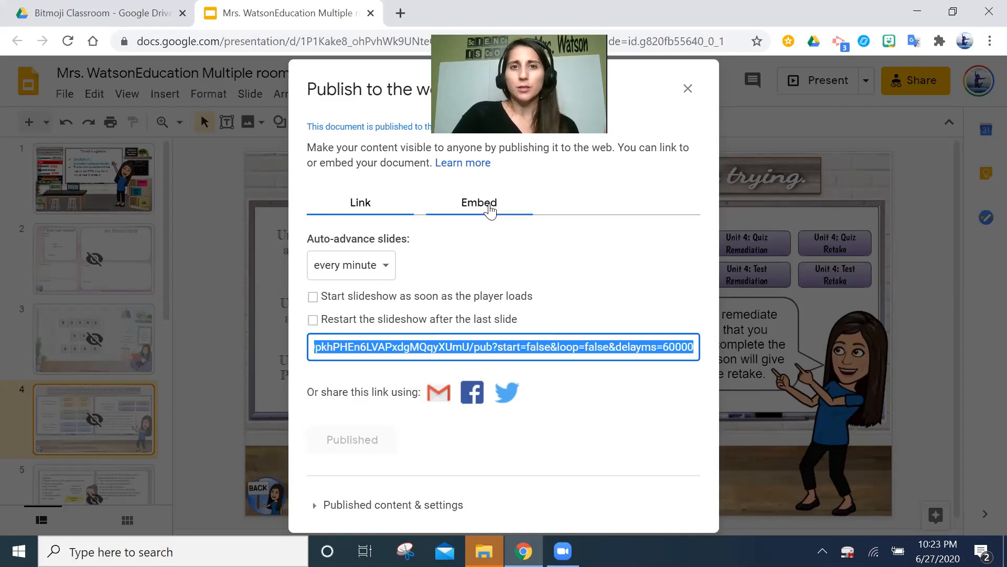
- Generate Medium-size embed iframe code with every-minute auto-advance and select it
click(478, 202)
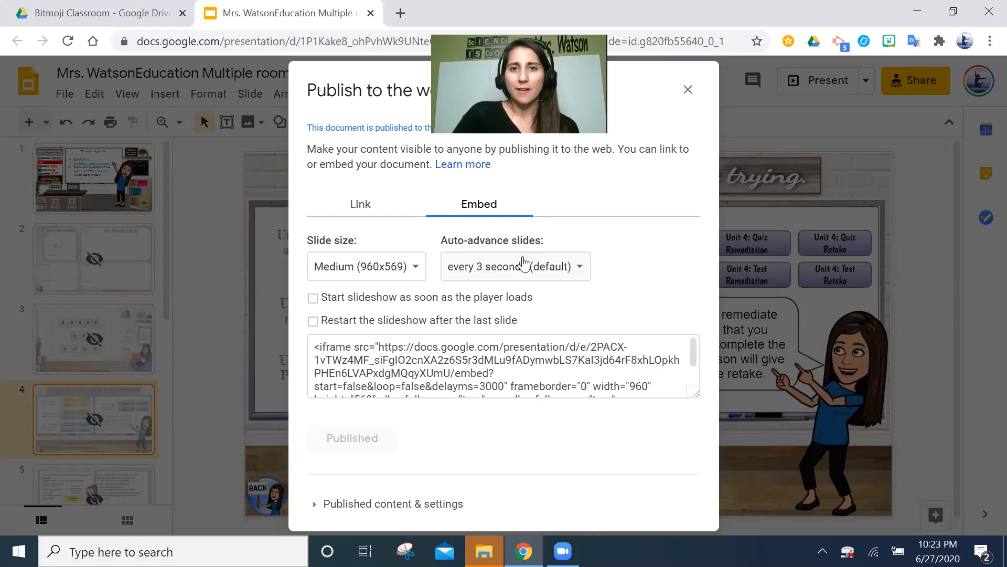
click(524, 266)
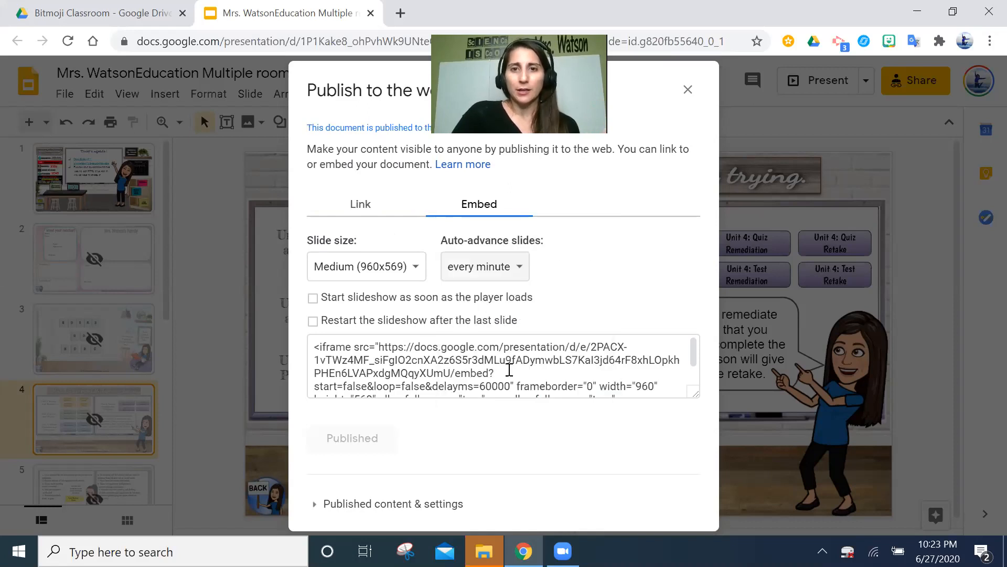
mouse_move(385, 271)
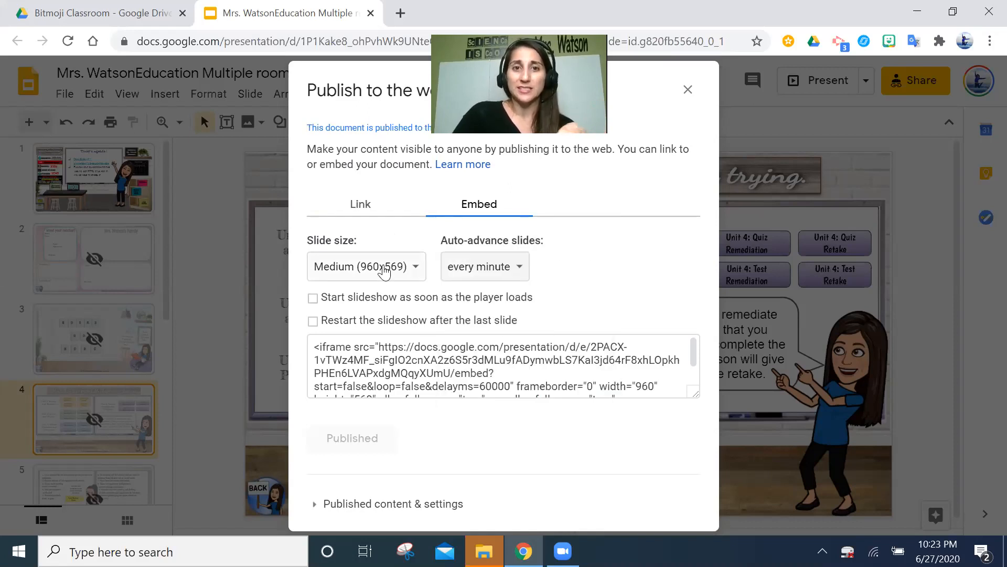
click(366, 266)
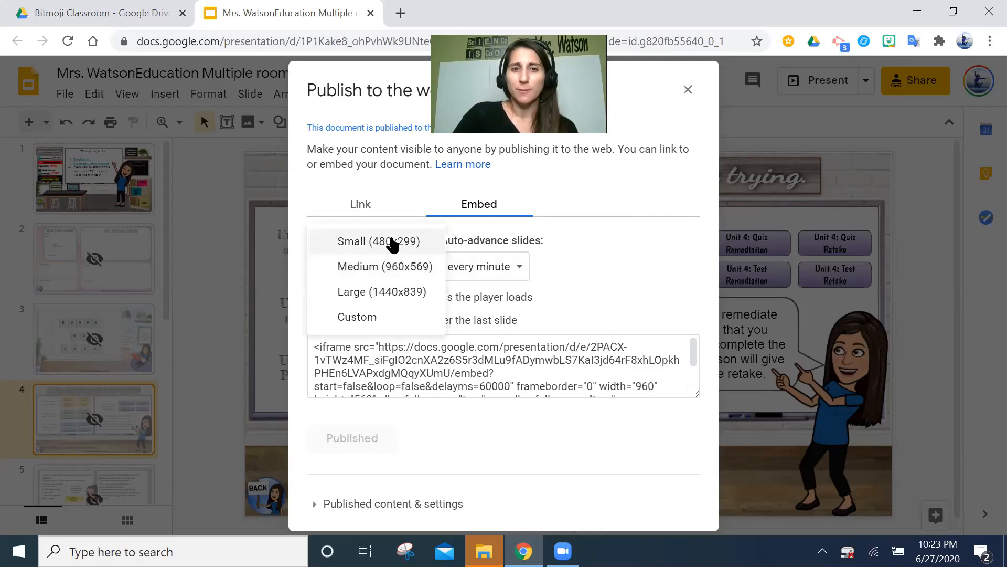
click(384, 266)
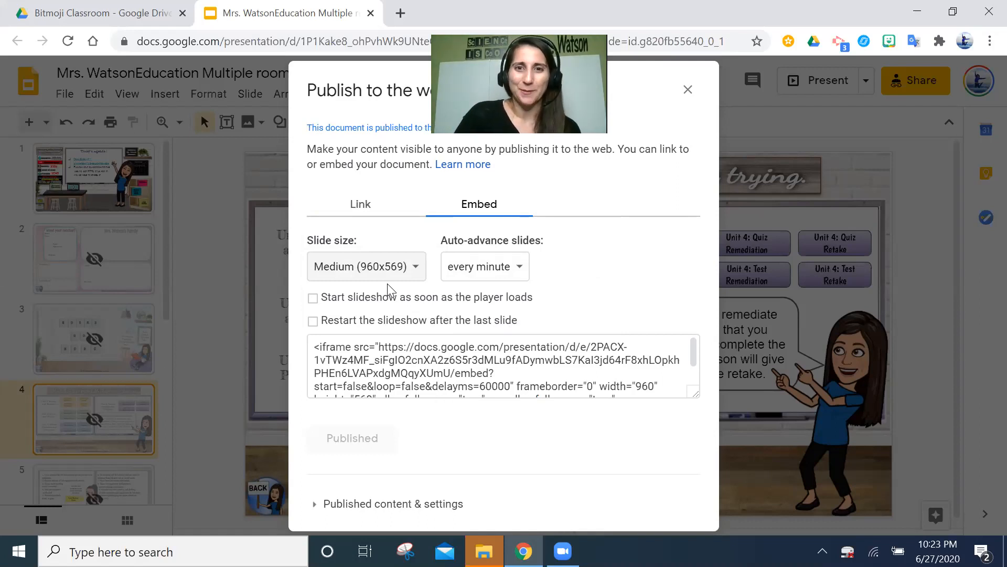
click(495, 366)
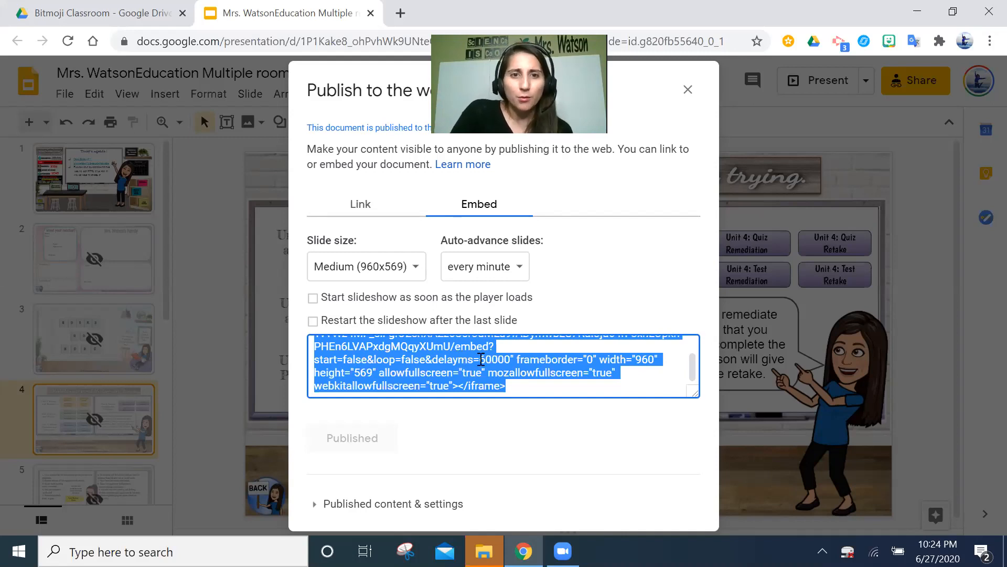
- Switch the embed code to Large 1440x839 and close the publishing dialog
click(475, 372)
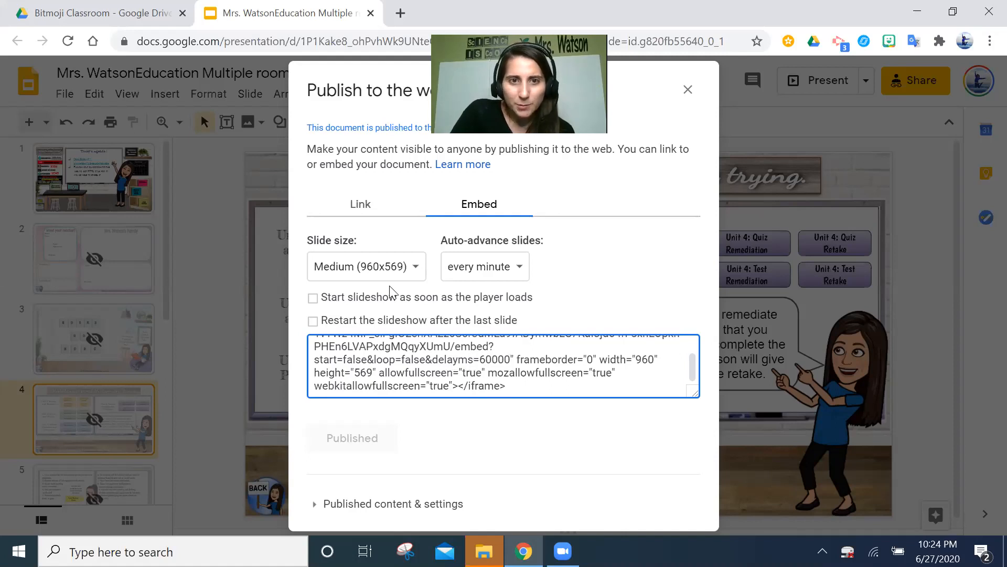
click(366, 266)
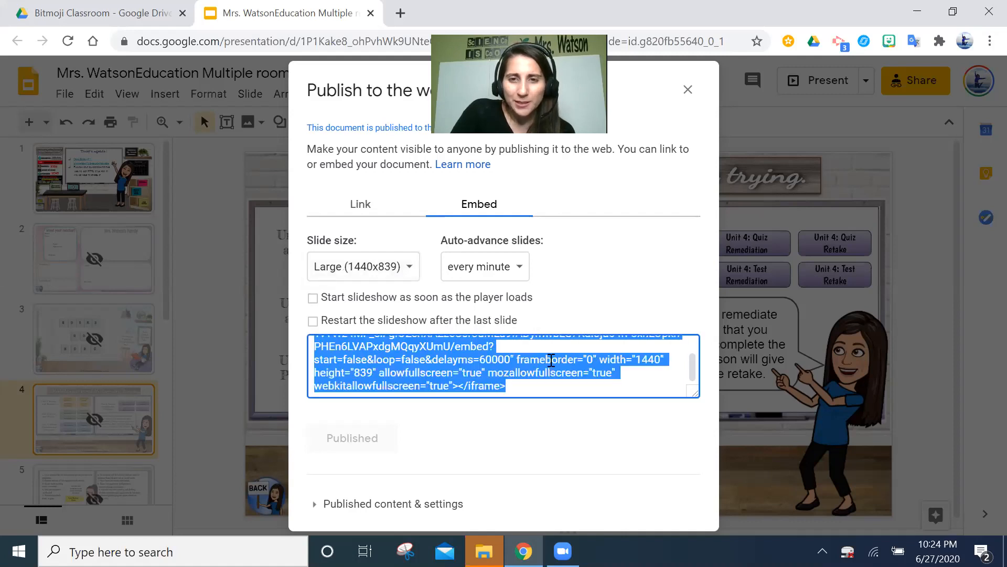
click(506, 360)
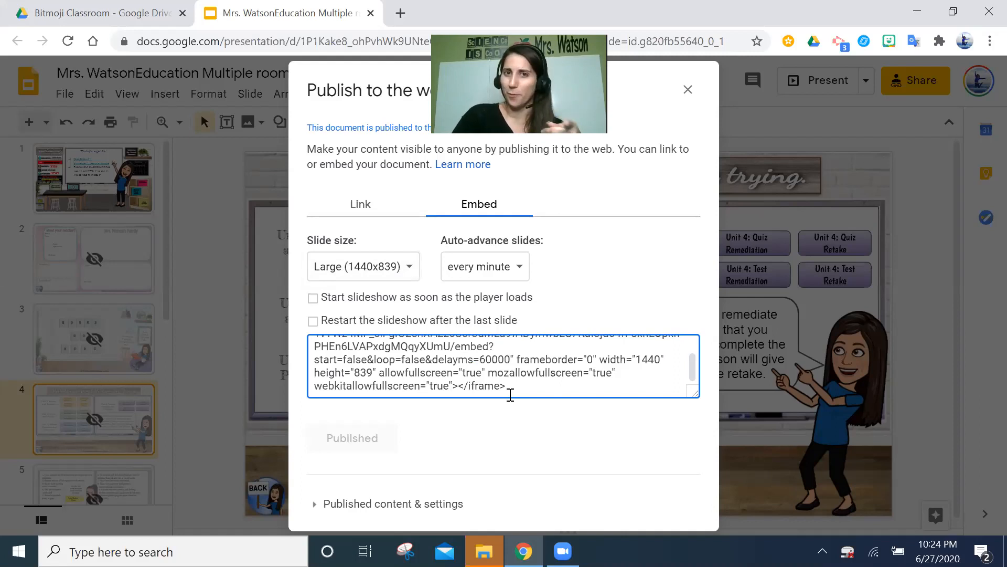
mouse_move(780, 352)
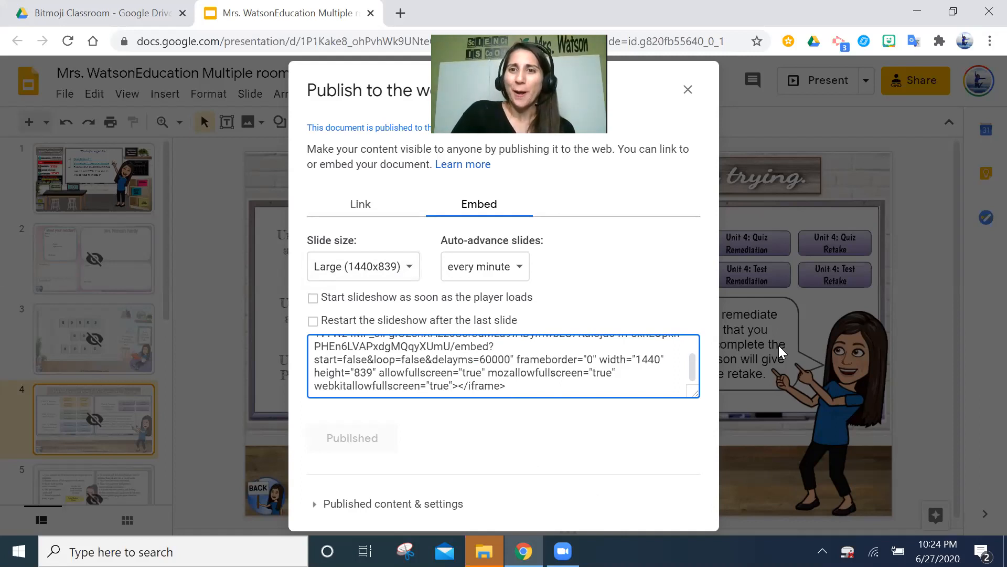
click(688, 89)
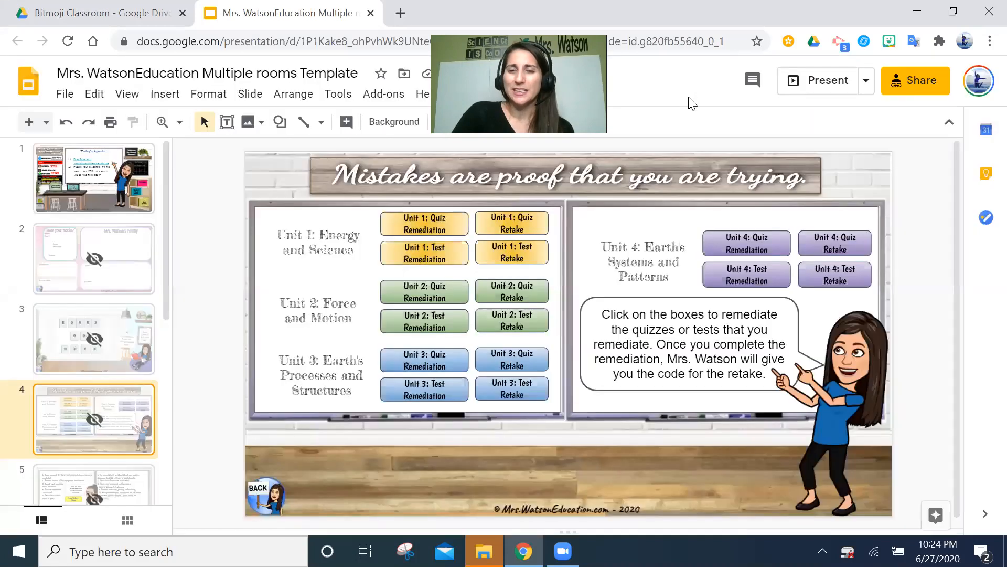